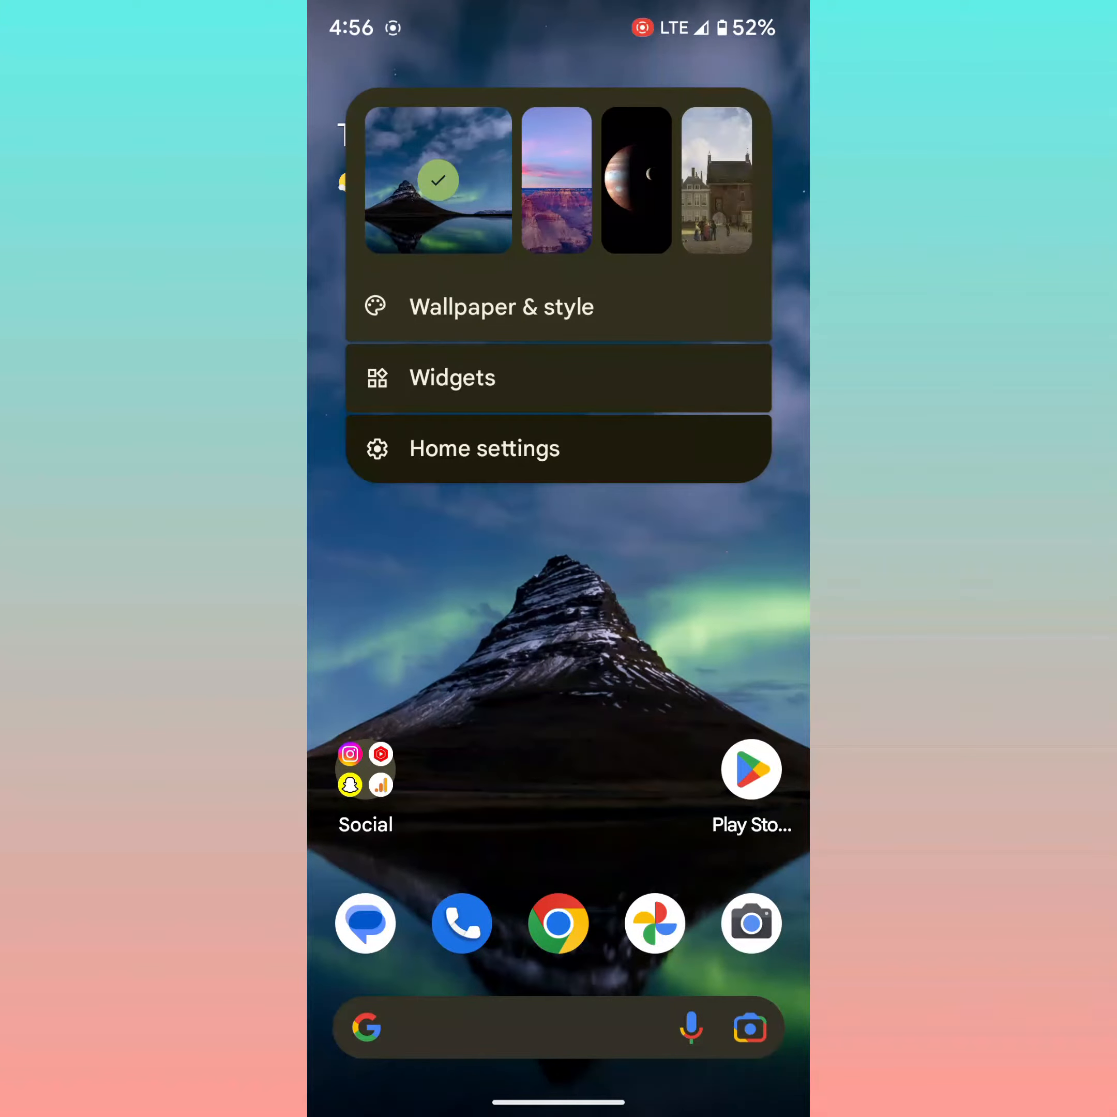
Open the widget picker from the home screen's long-press menu
{"action": "left_click", "coordinate": [452, 378]}
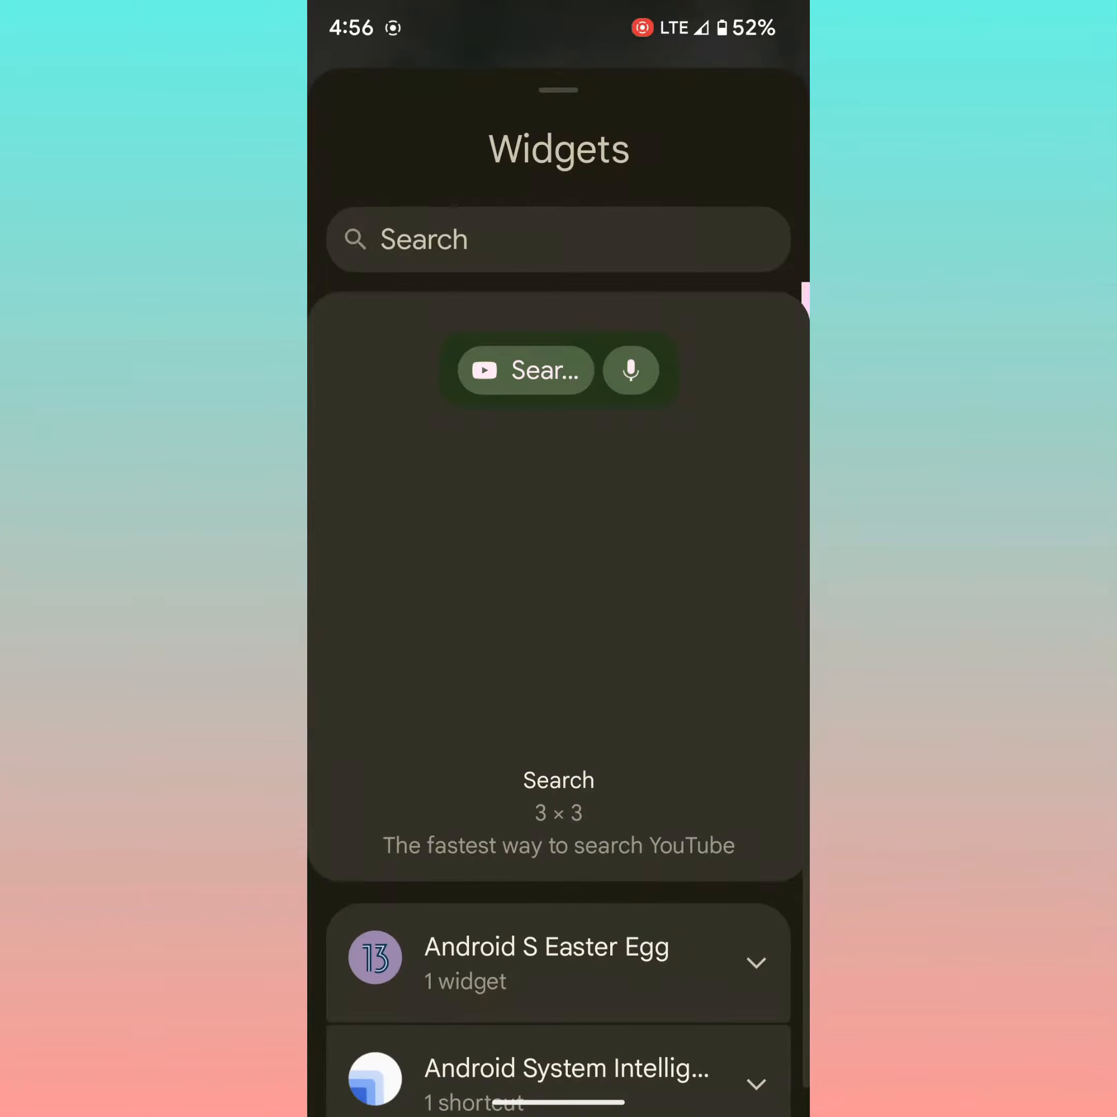
{"action": "scroll", "scroll_direction": "up", "scroll_amount": 3}
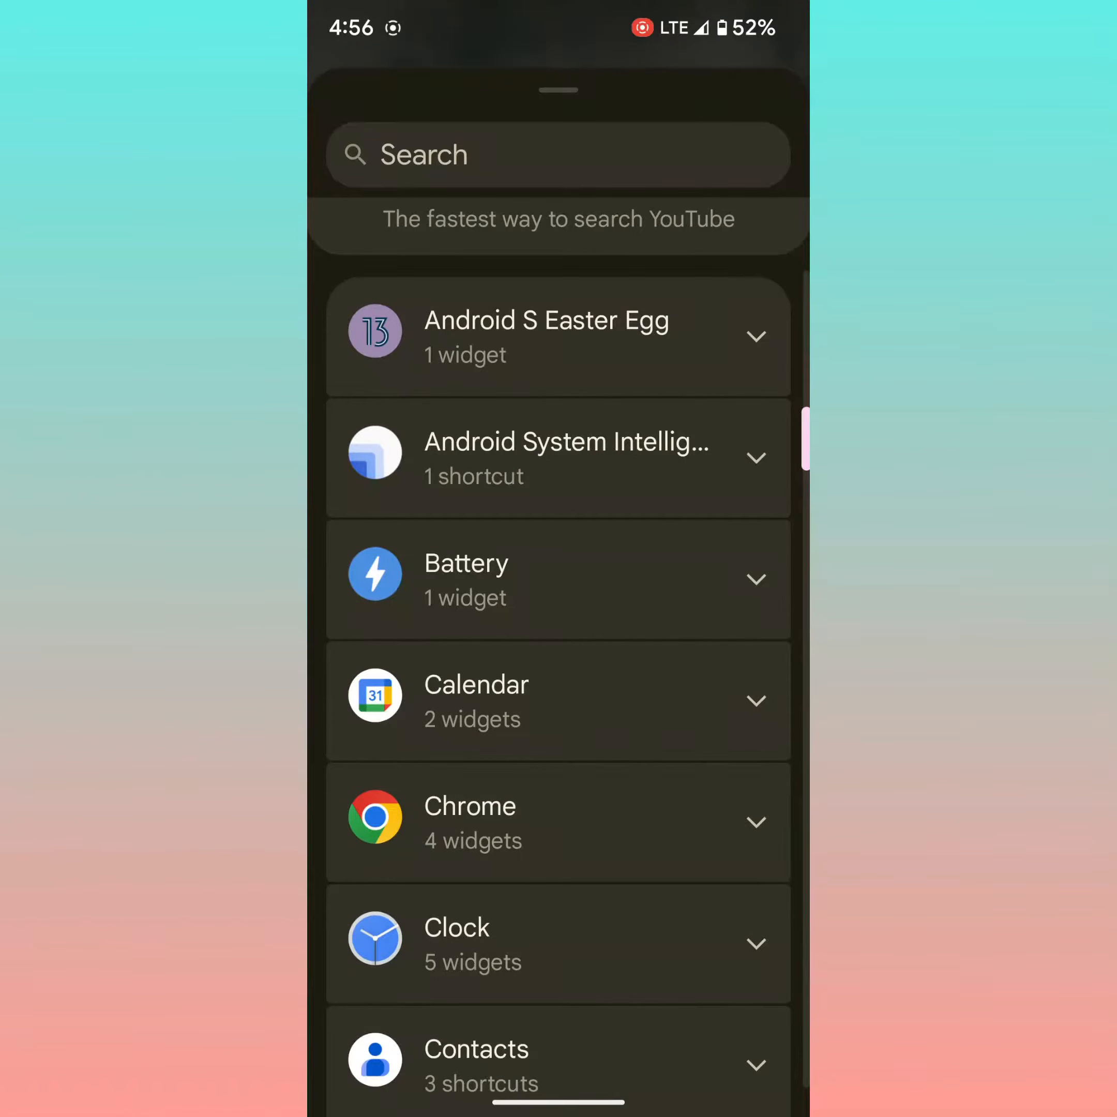
{"action": "scroll", "scroll_direction": "up", "scroll_amount": 3}
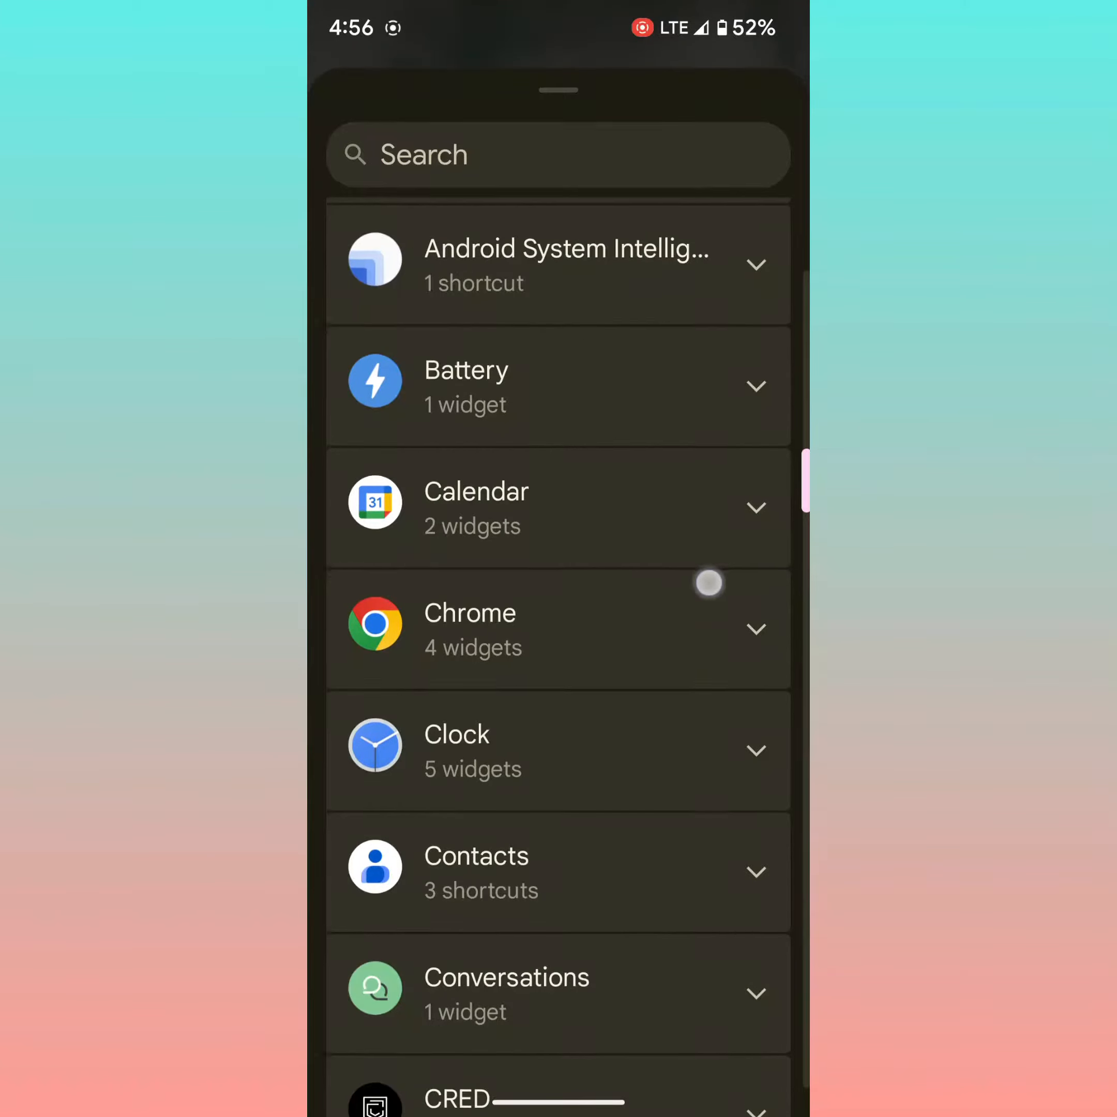
{"action": "scroll", "scroll_direction": "up", "scroll_amount": 3}
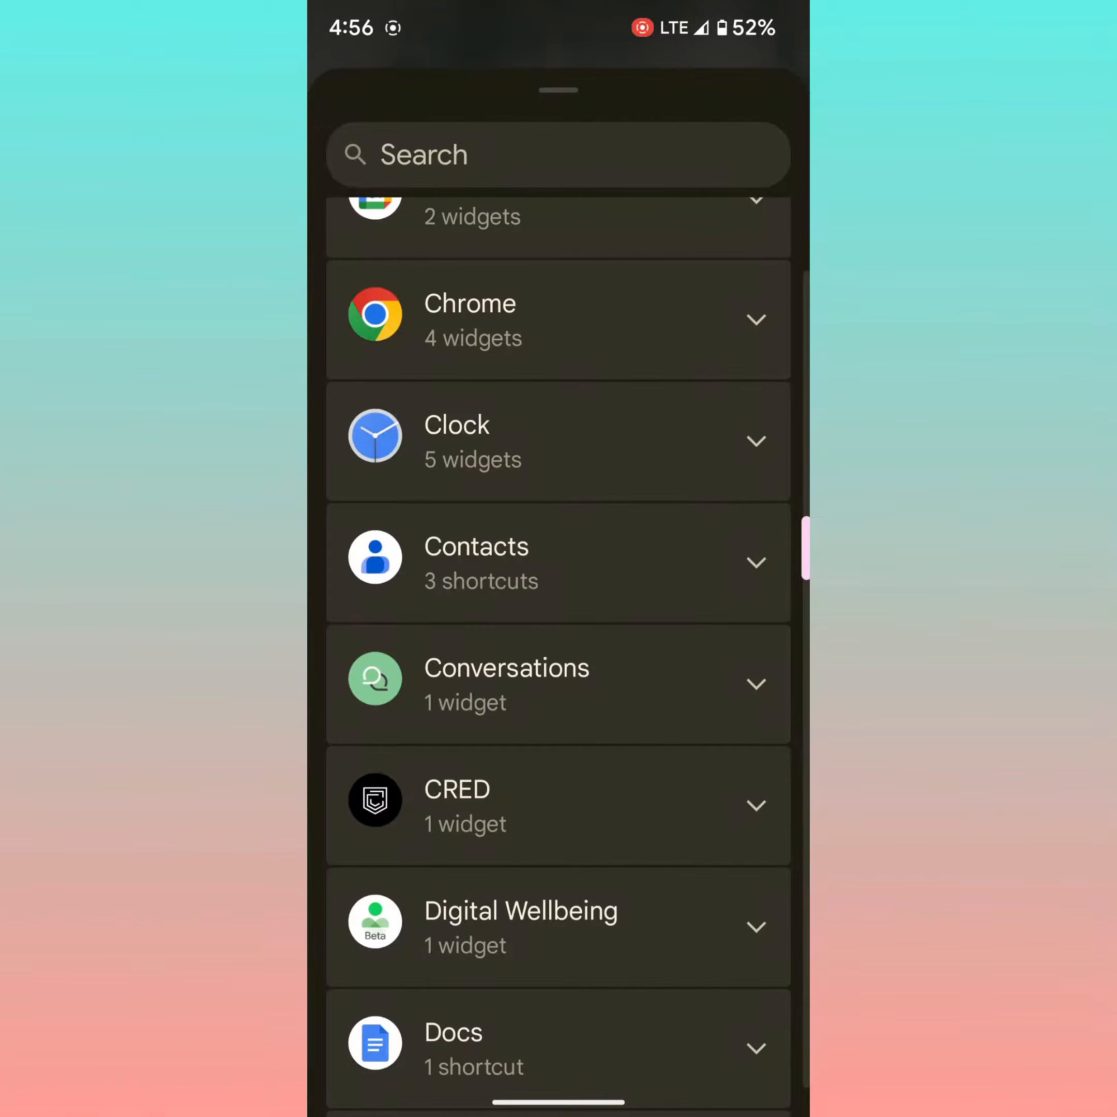
{"action": "scroll", "scroll_direction": "down", "scroll_amount": 3}
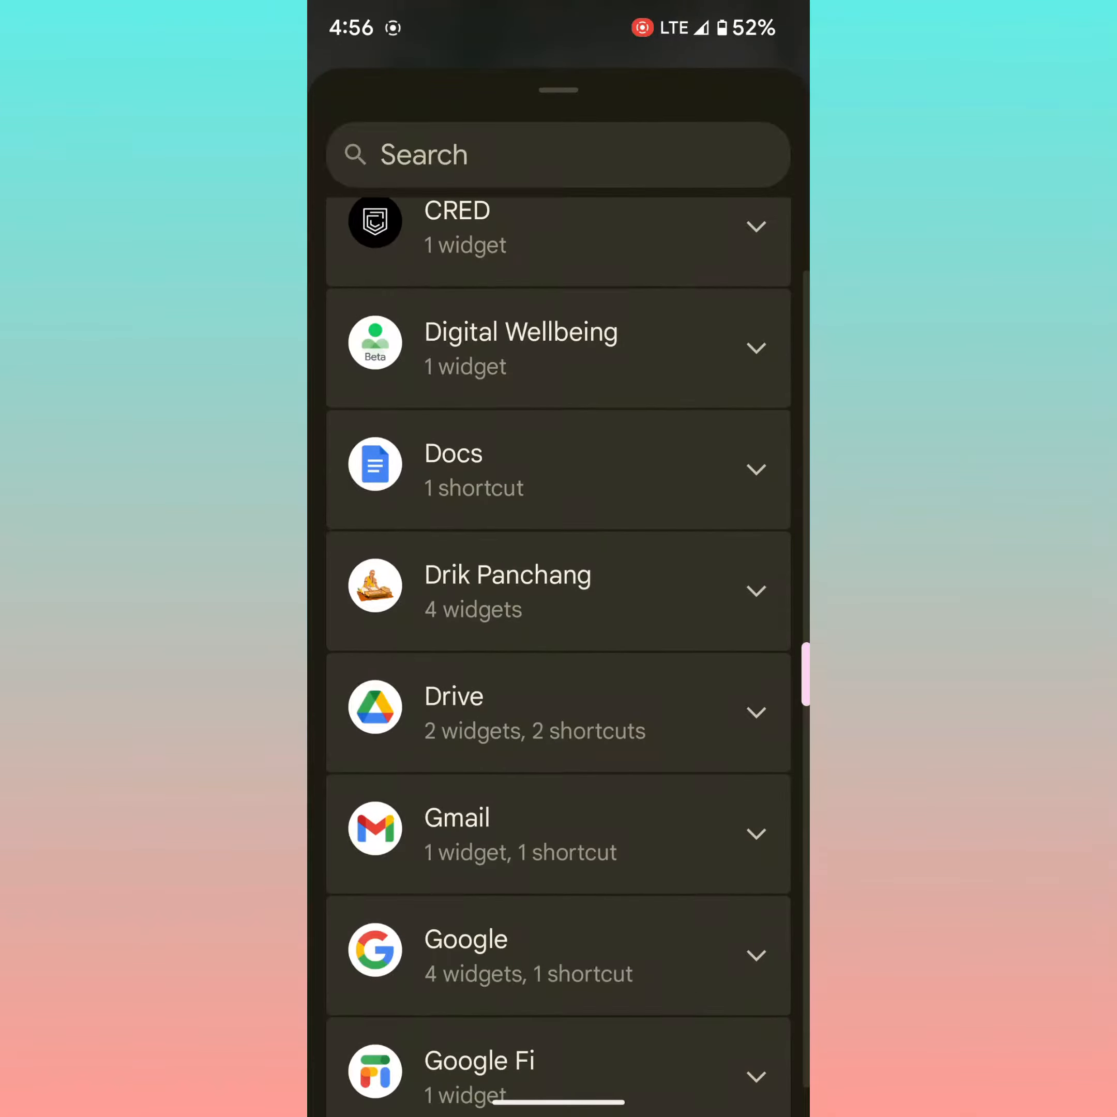
{"action": "scroll", "scroll_direction": "down", "scroll_amount": 3}
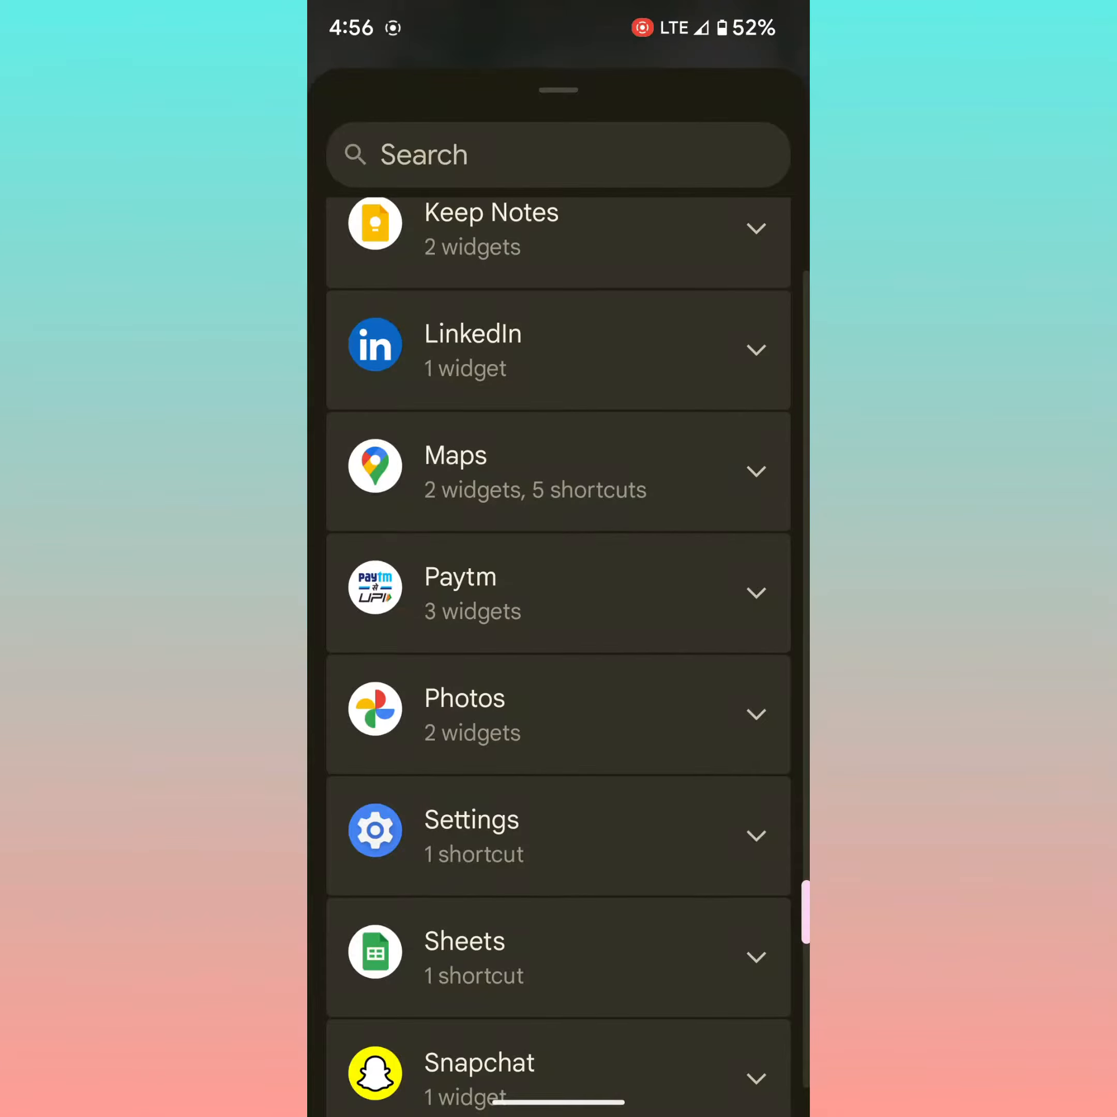
{"action": "scroll", "scroll_direction": "up", "scroll_amount": 3}
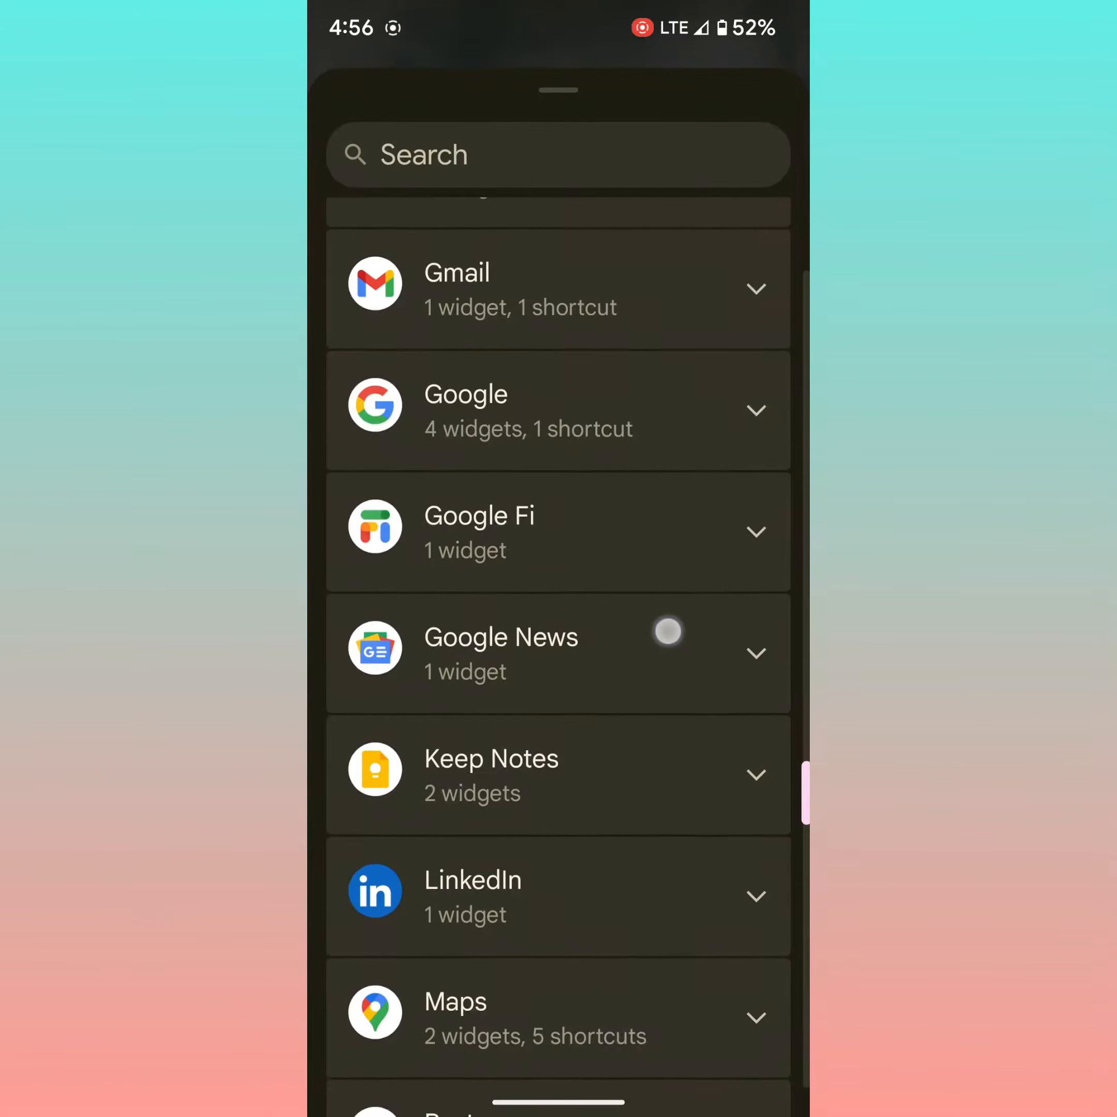
{"action": "scroll", "scroll_direction": "up", "scroll_amount": 3}
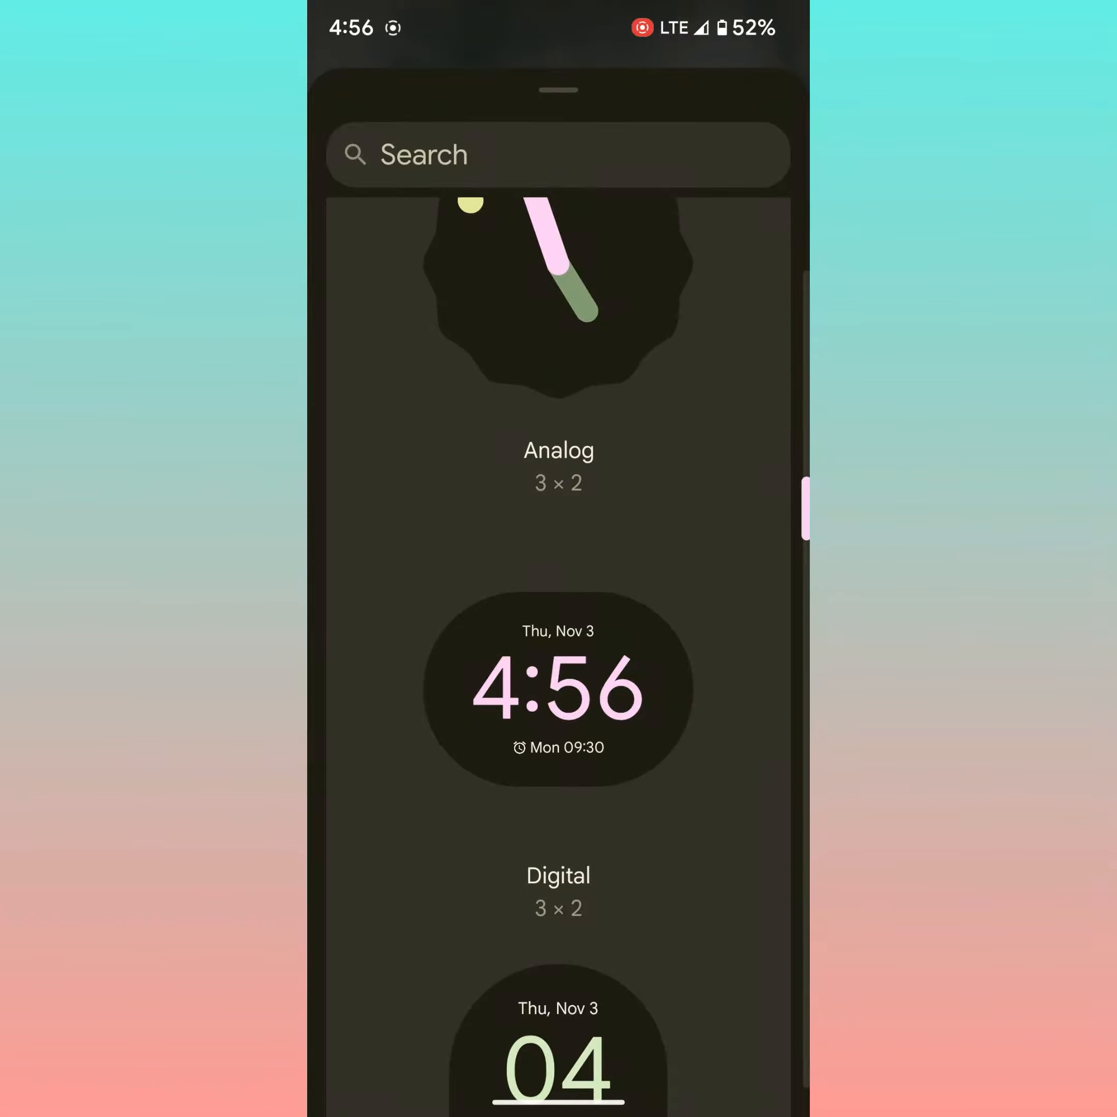
Scroll through the Clock entry's Analog, Digital, Stopwatch and World widgets
{"action": "scroll", "scroll_direction": "down", "scroll_amount": 3}
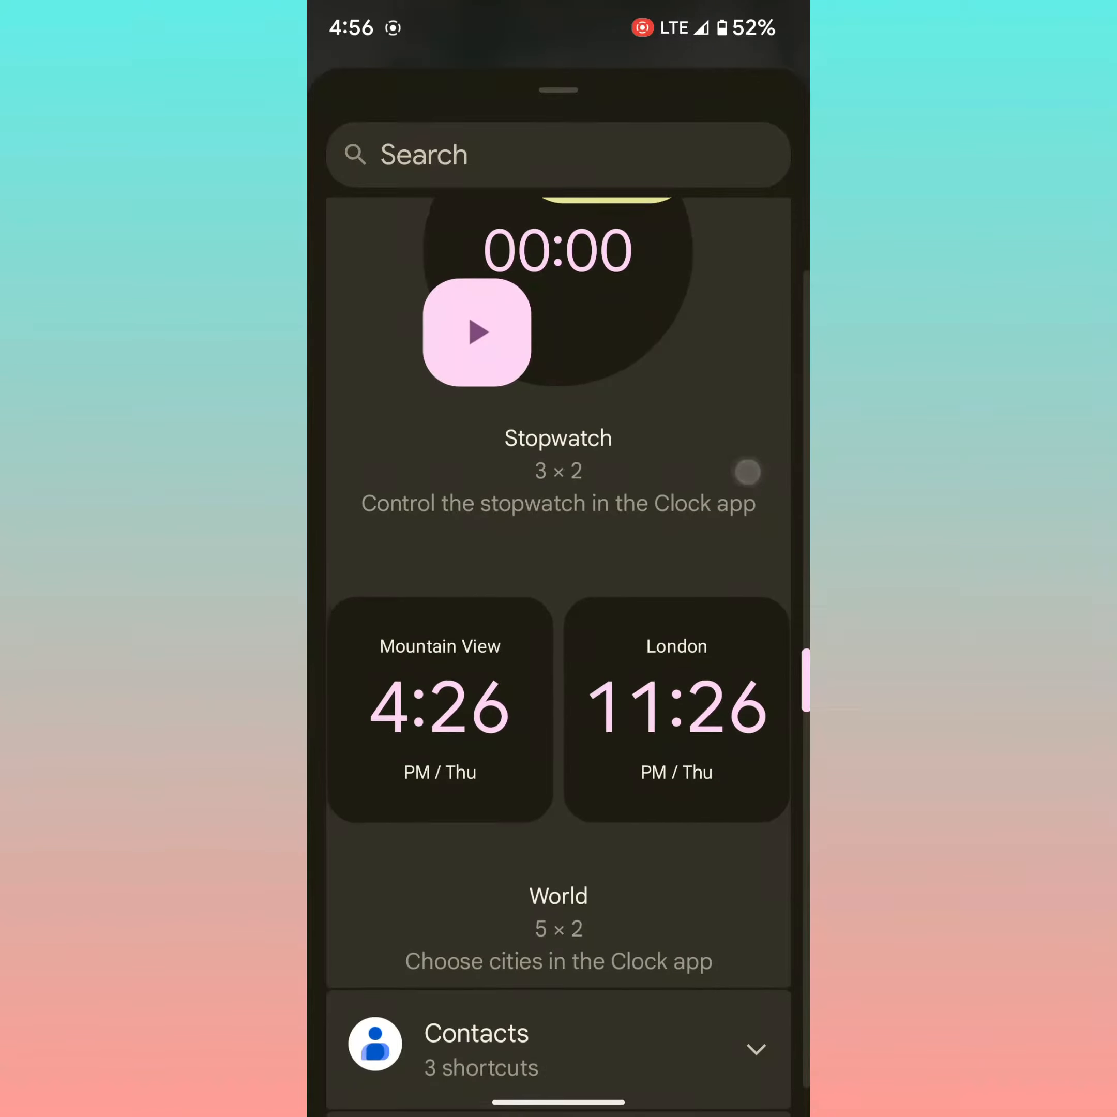
{"action": "scroll", "scroll_direction": "up", "scroll_amount": 3}
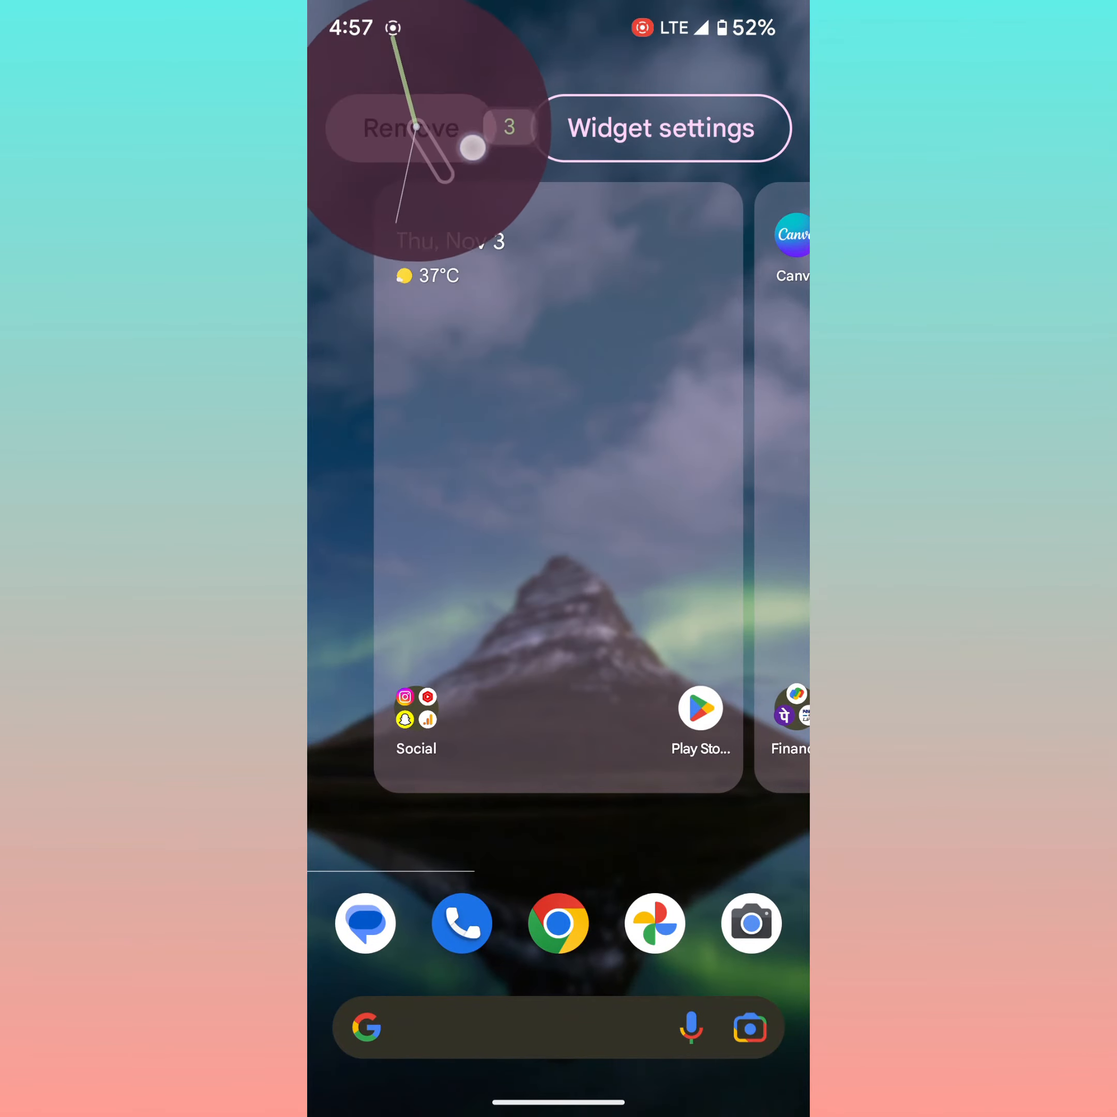
Drop the clock widget onto Remove, leaving an 'Item removed' notice with Undo
{"action": "left_click", "coordinate": [409, 127]}
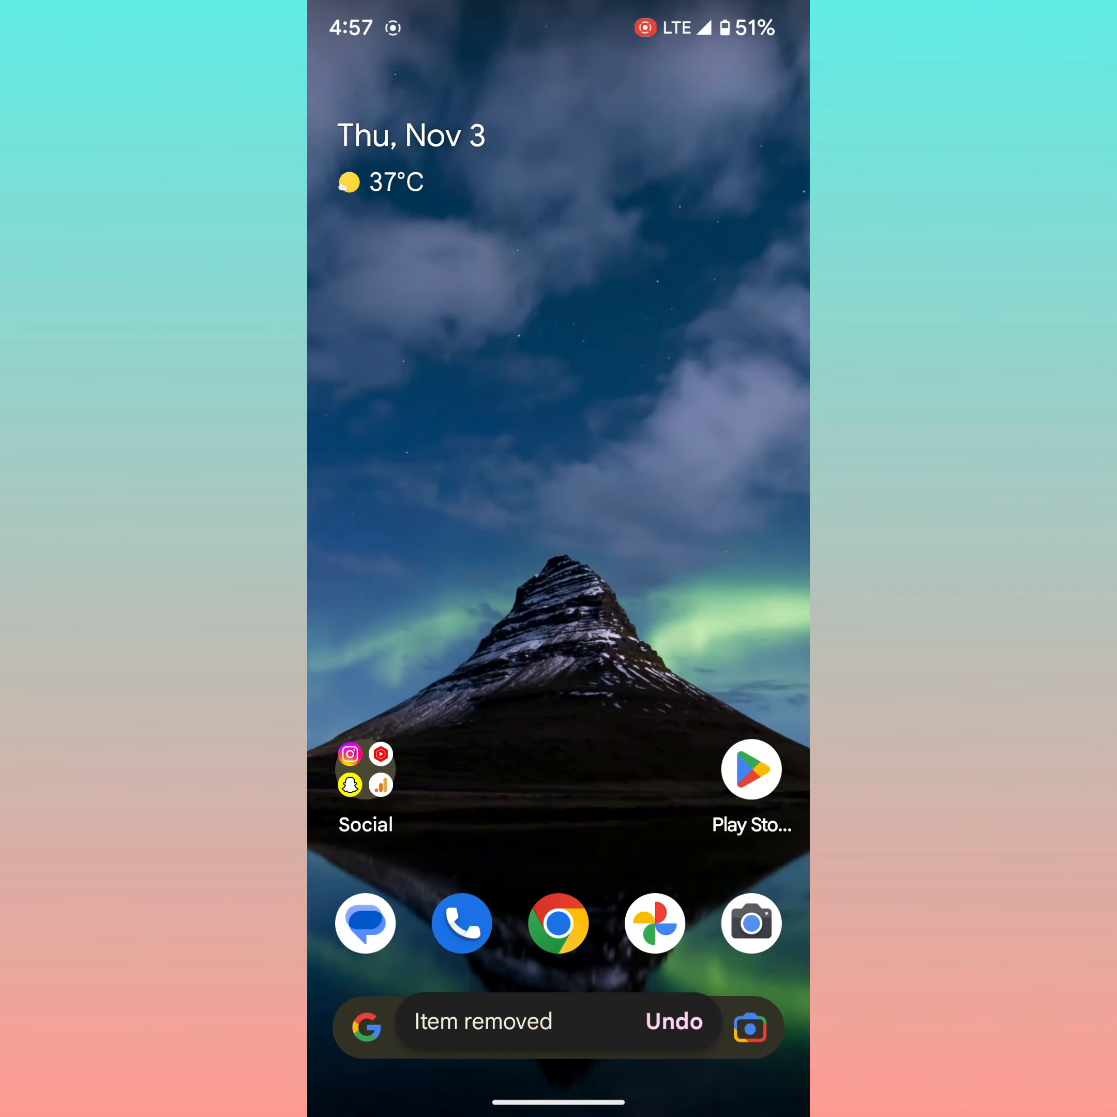